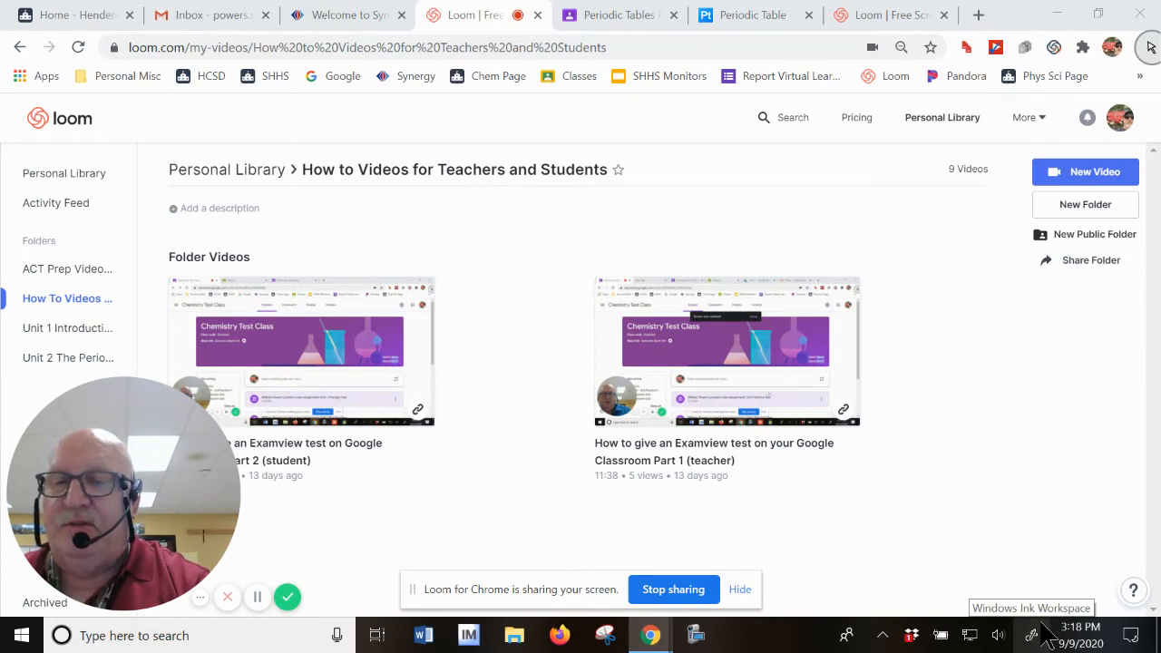
{"action": "mouse_move", "coordinate": [823, 538]}
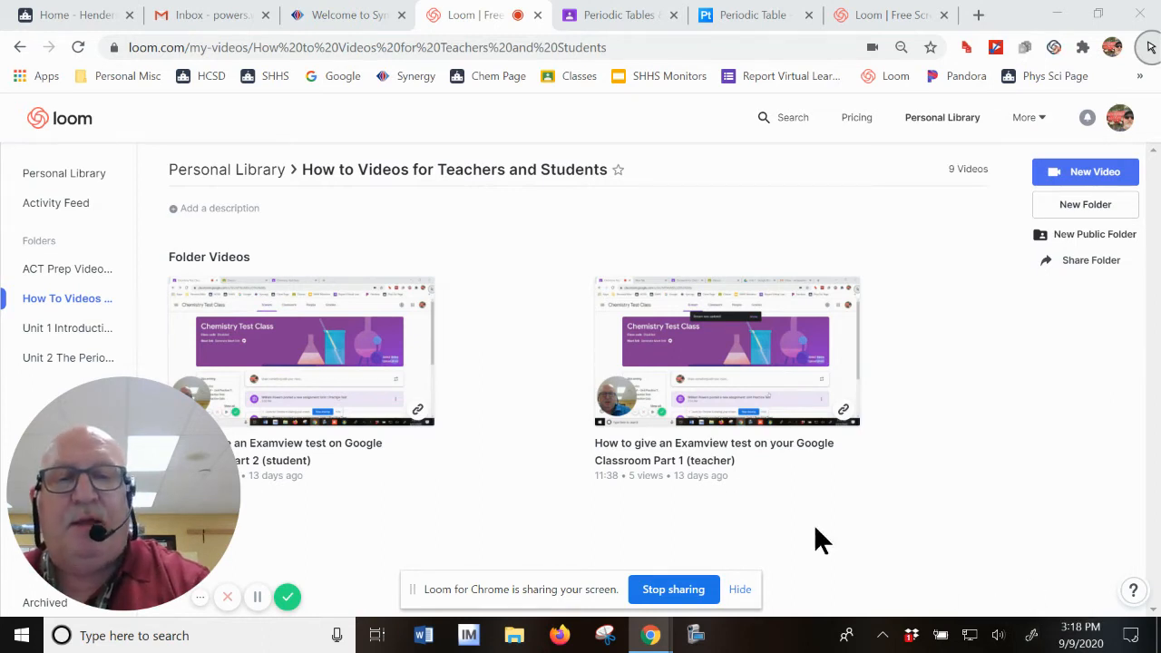
Compare Carbon and Fluorine details on Ptable, then bring up the periodic table PDF in Classroom
{"action": "left_click", "coordinate": [739, 589]}
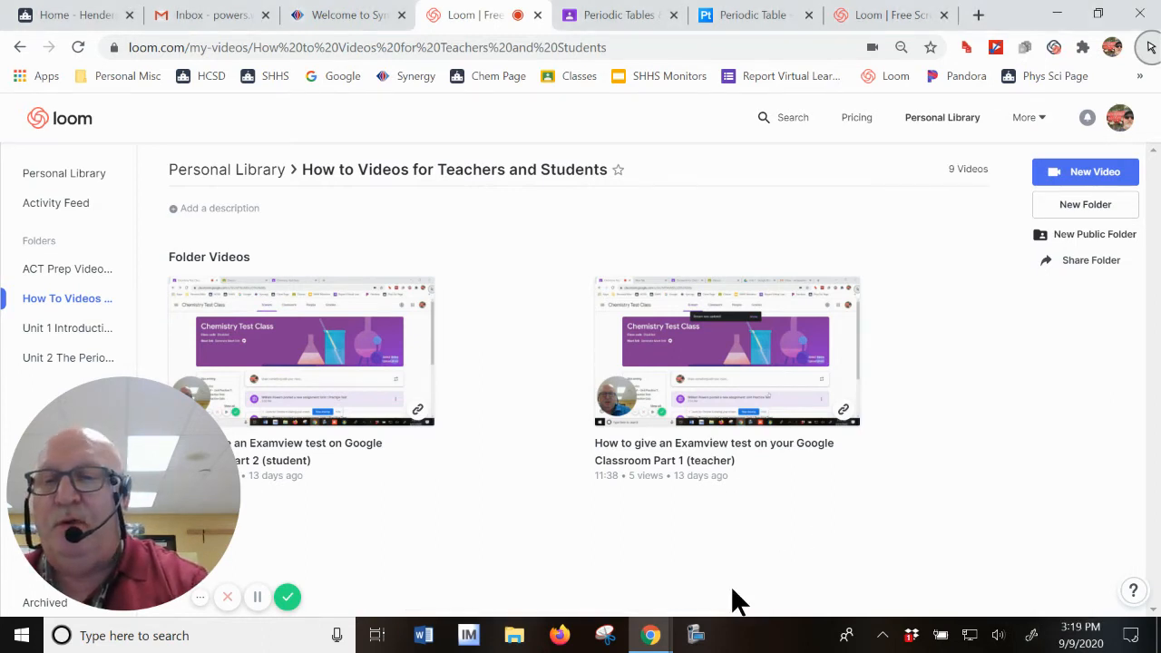
{"action": "mouse_move", "coordinate": [1013, 449]}
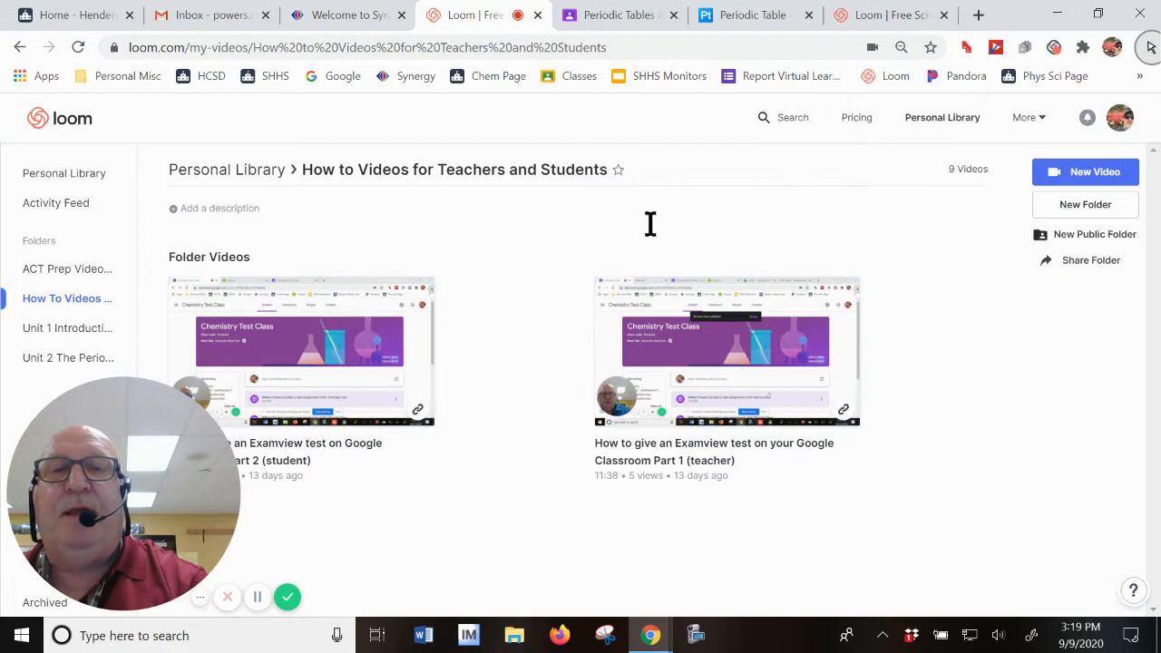
{"action": "mouse_move", "coordinate": [674, 122]}
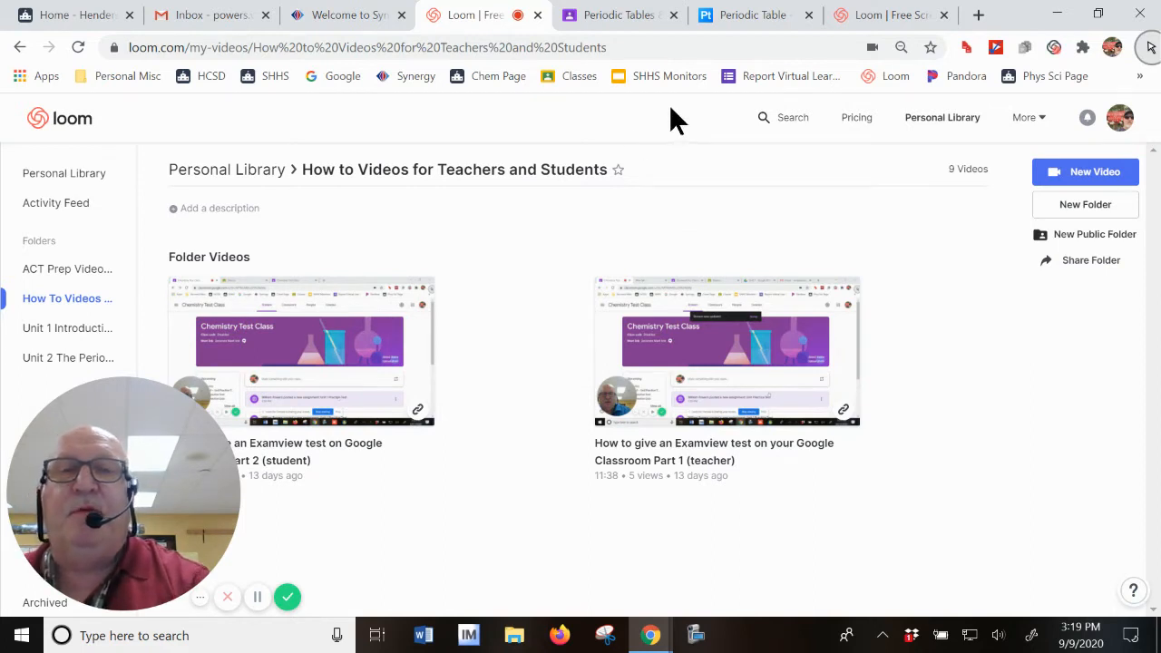
{"action": "mouse_move", "coordinate": [616, 37]}
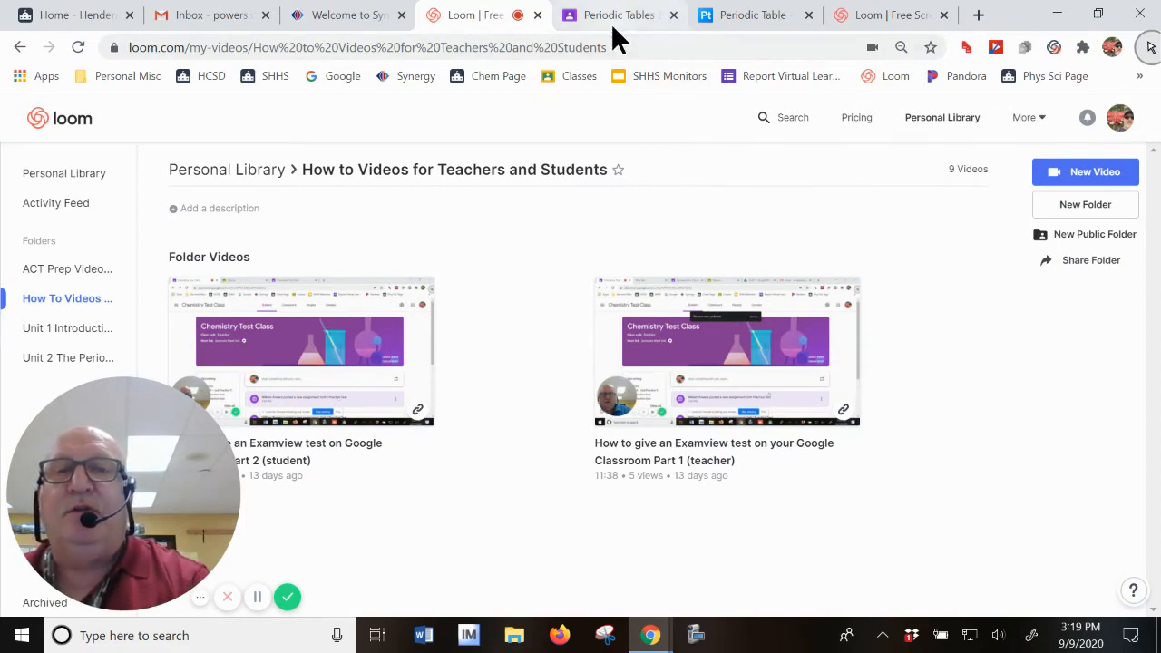
{"action": "mouse_move", "coordinate": [545, 124]}
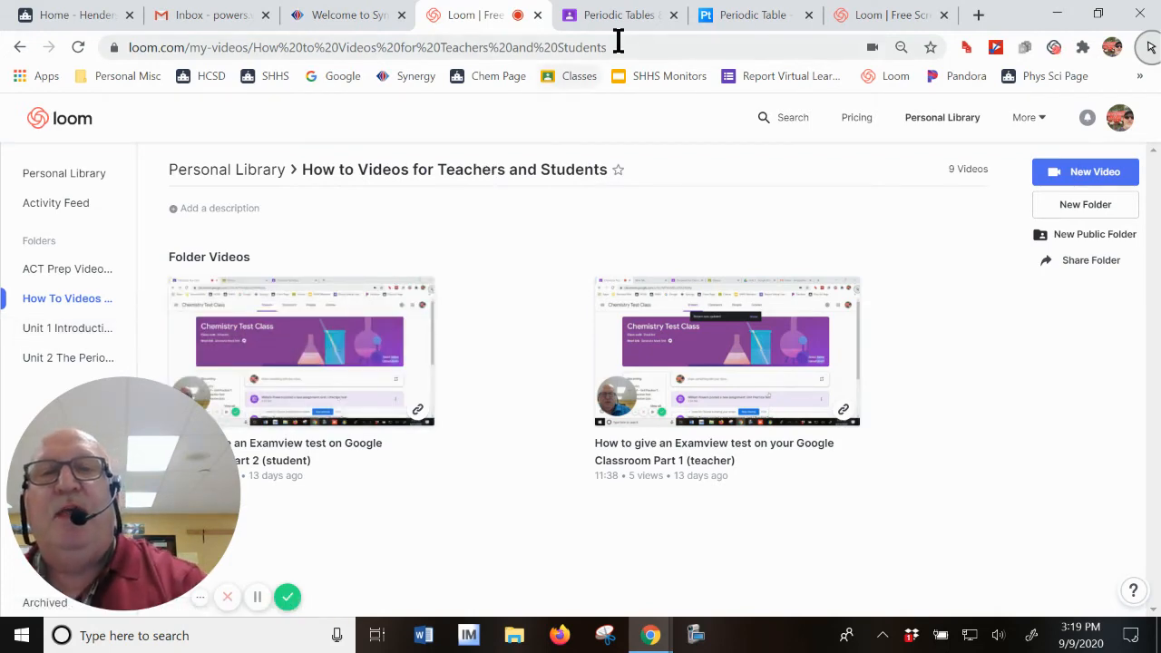
{"action": "left_click", "coordinate": [752, 15]}
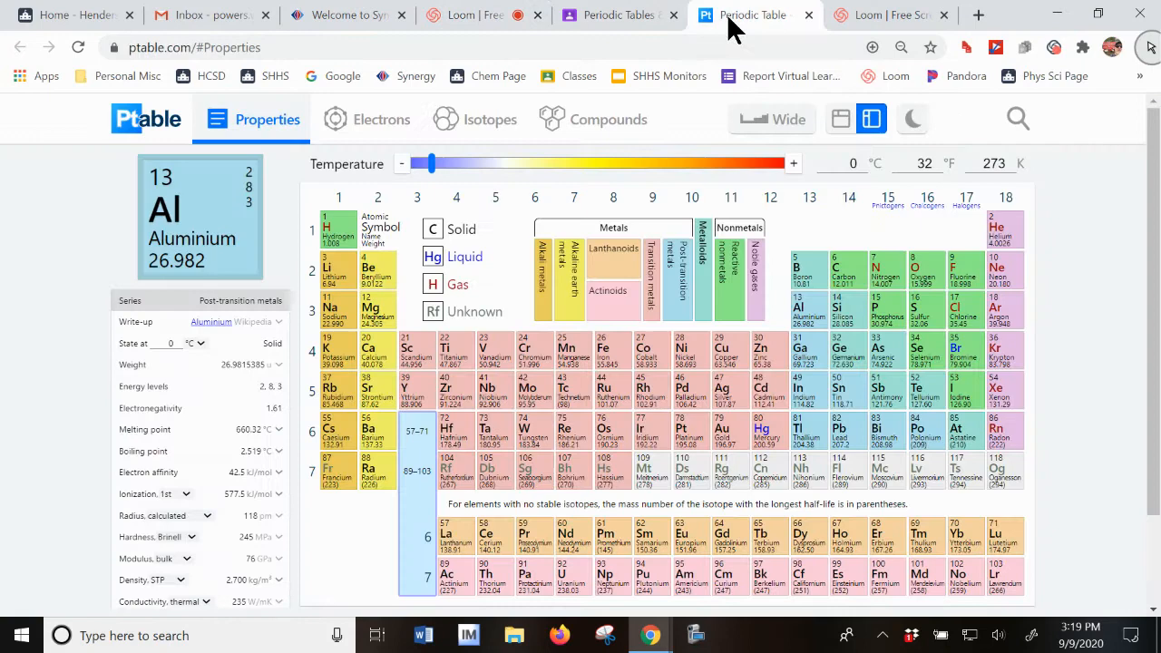
{"action": "left_click", "coordinate": [846, 269]}
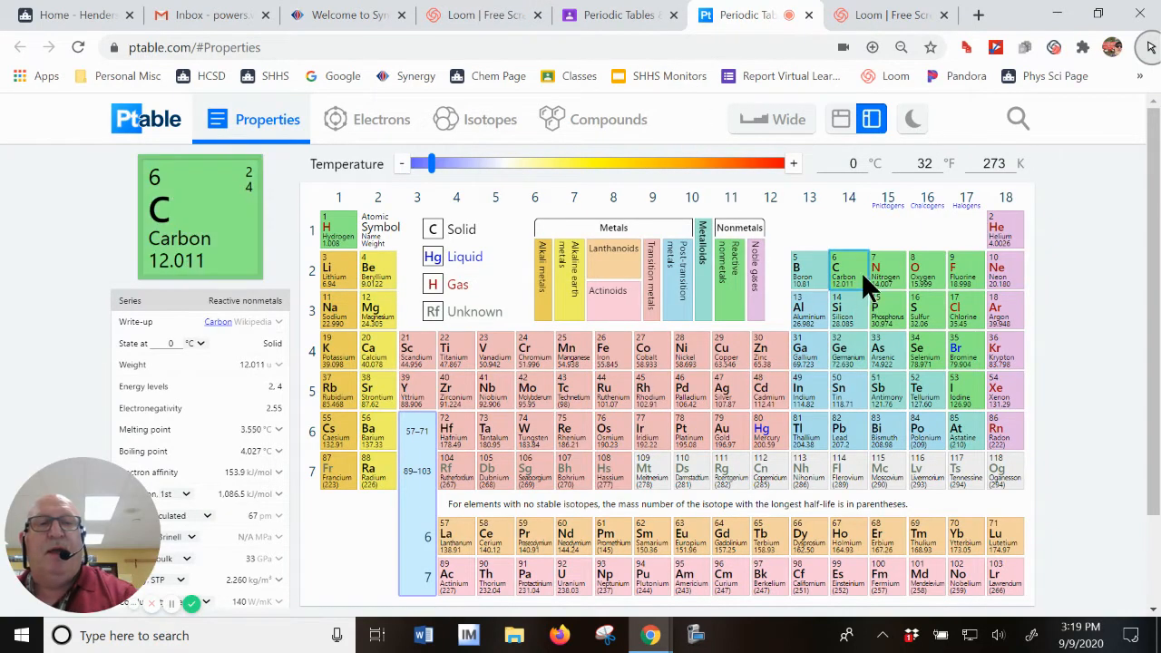
{"action": "left_click", "coordinate": [965, 272]}
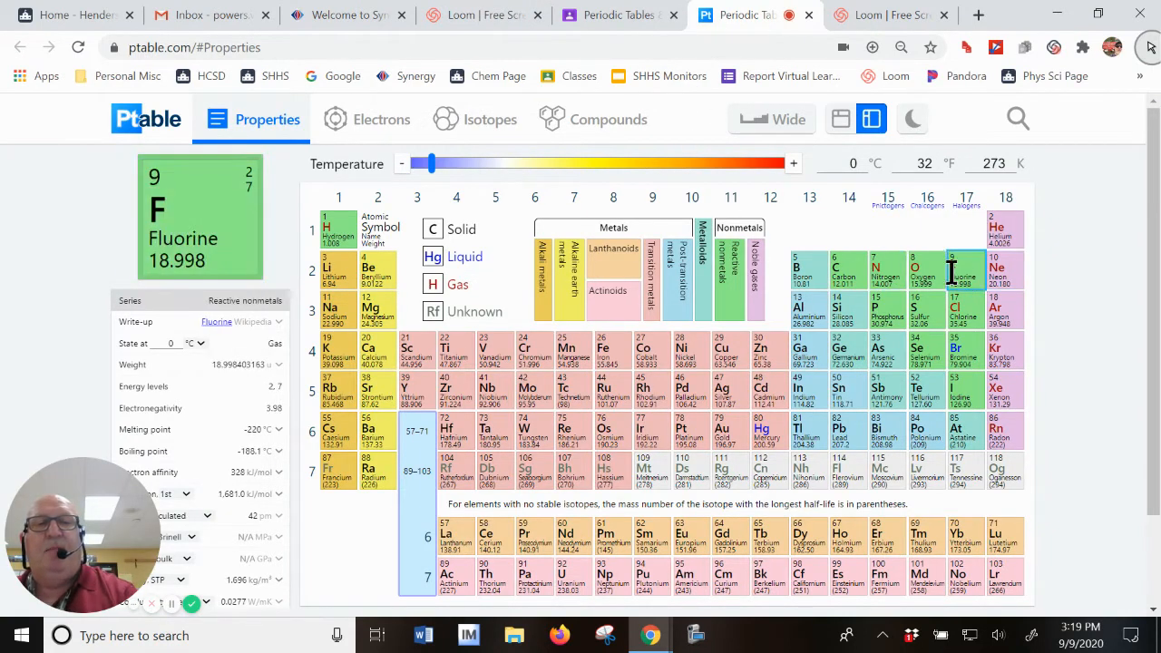
{"action": "left_click", "coordinate": [847, 272]}
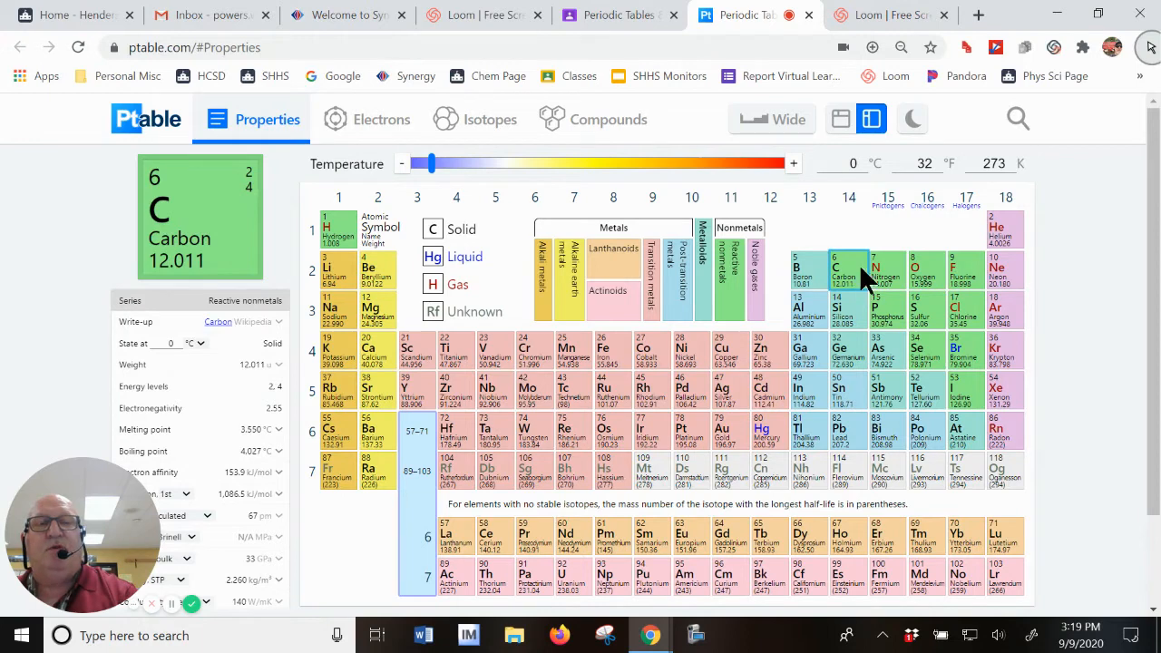
{"action": "left_click", "coordinate": [887, 272]}
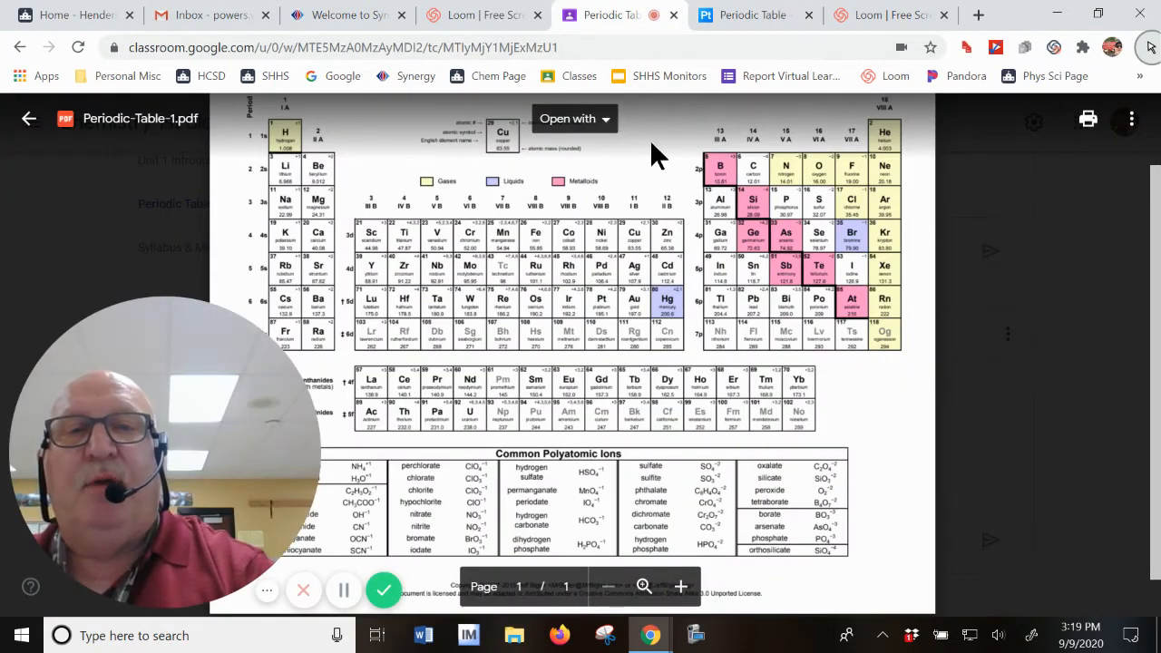
{"action": "mouse_move", "coordinate": [436, 114]}
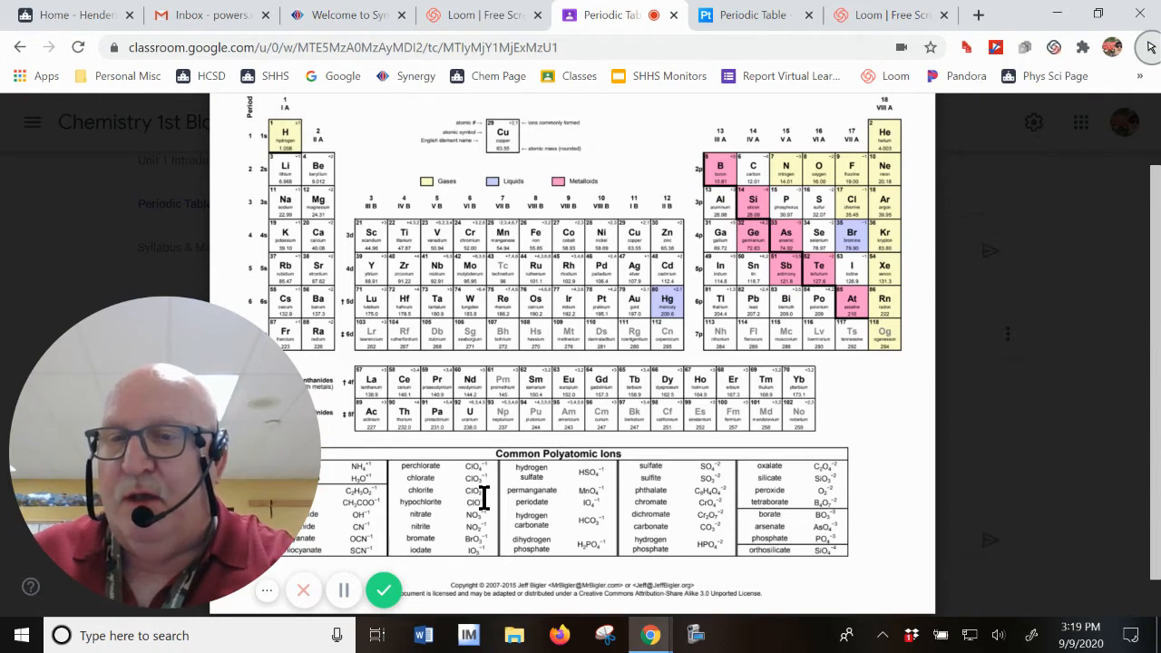
{"action": "mouse_move", "coordinate": [561, 490]}
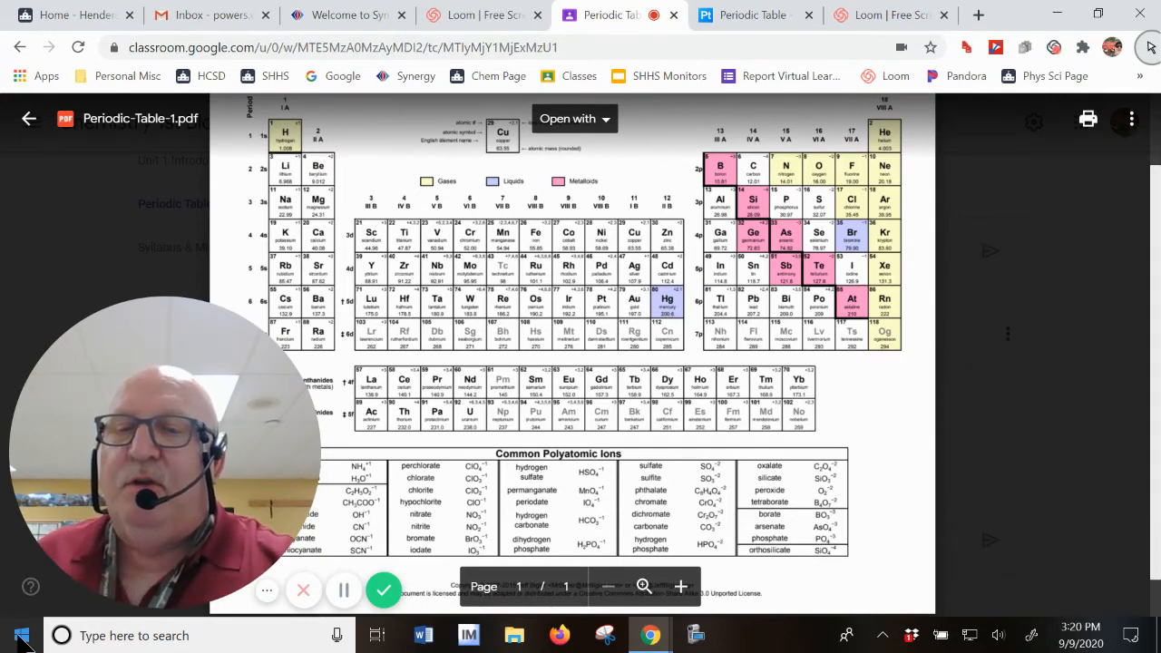
Go to the Ease of Access Display page from the Start menu and scroll down to the brightness options
{"action": "left_click", "coordinate": [18, 635]}
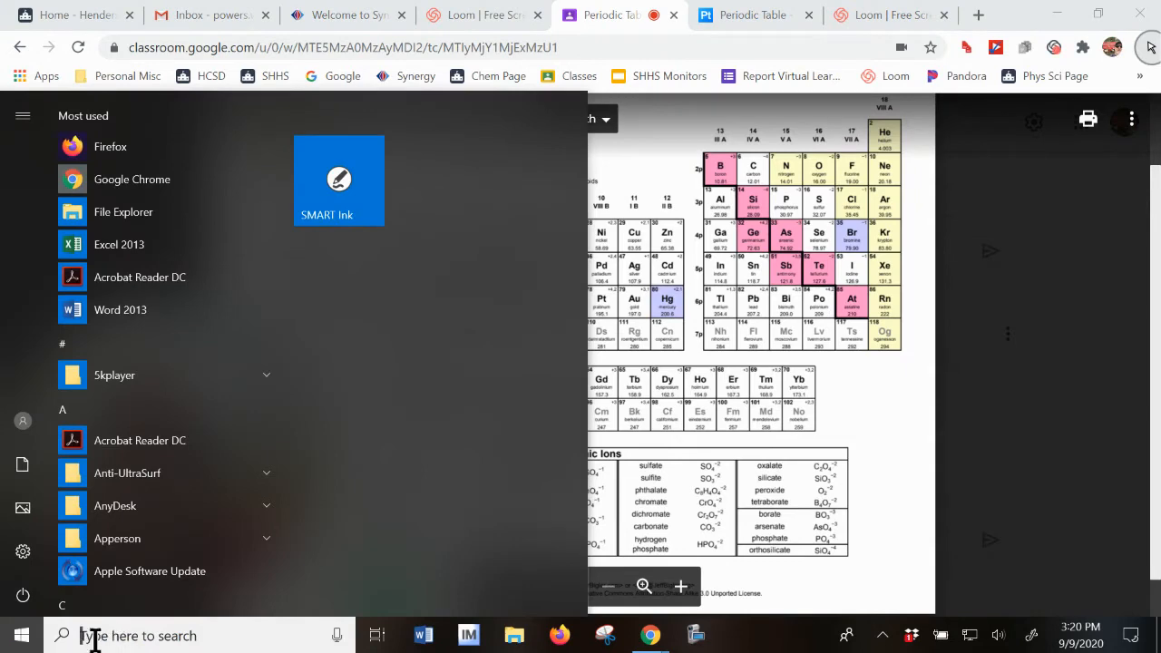
{"action": "mouse_move", "coordinate": [23, 552]}
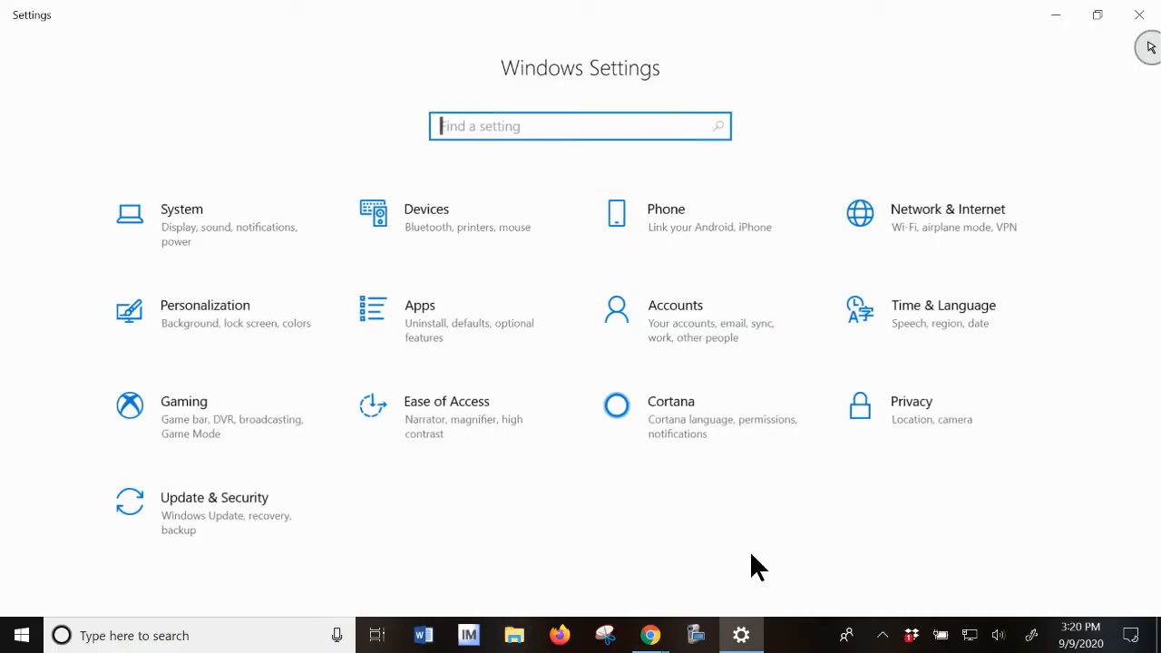
{"action": "mouse_move", "coordinate": [453, 438]}
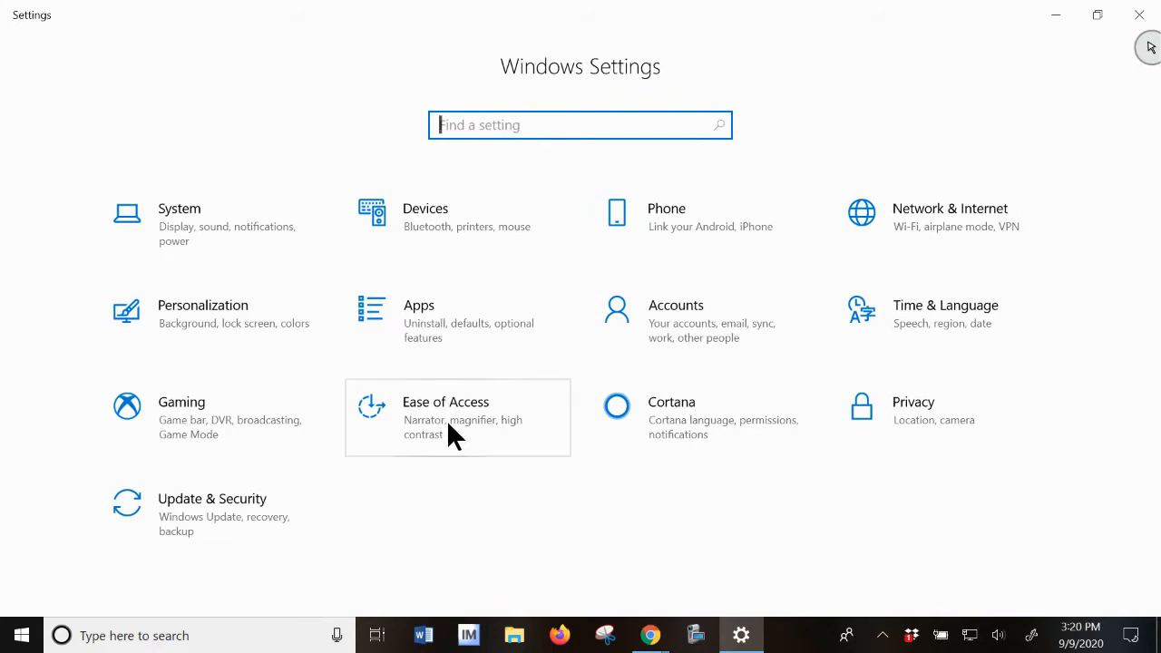
{"action": "left_click", "coordinate": [446, 401]}
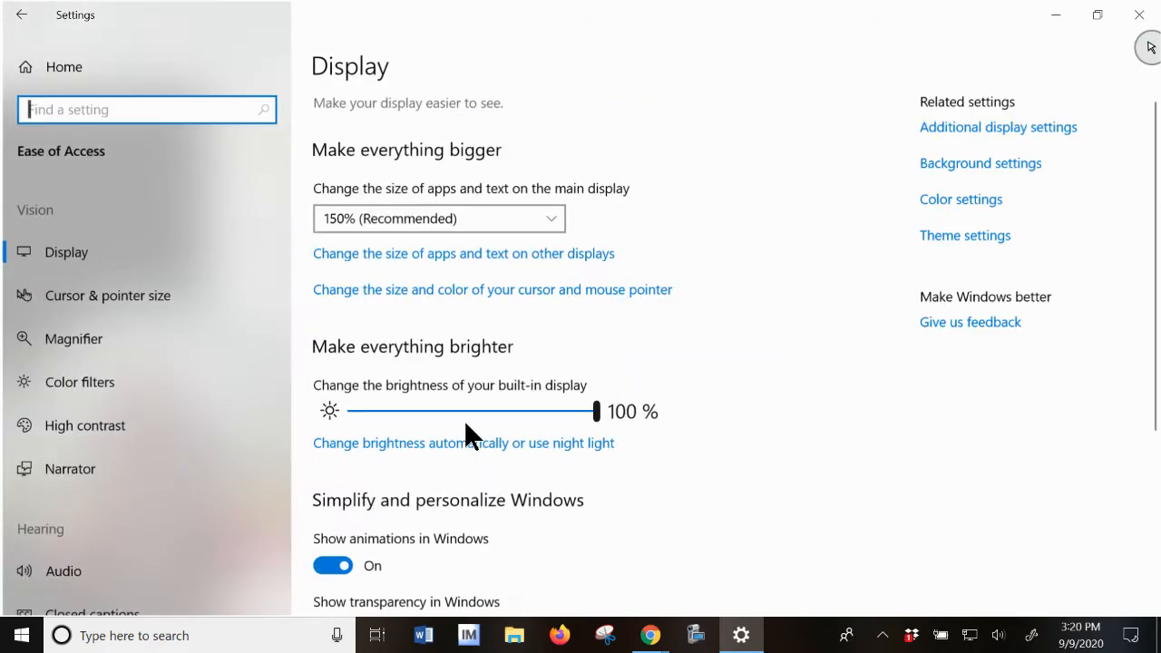
{"action": "scroll", "scroll_direction": "down", "scroll_amount": 3}
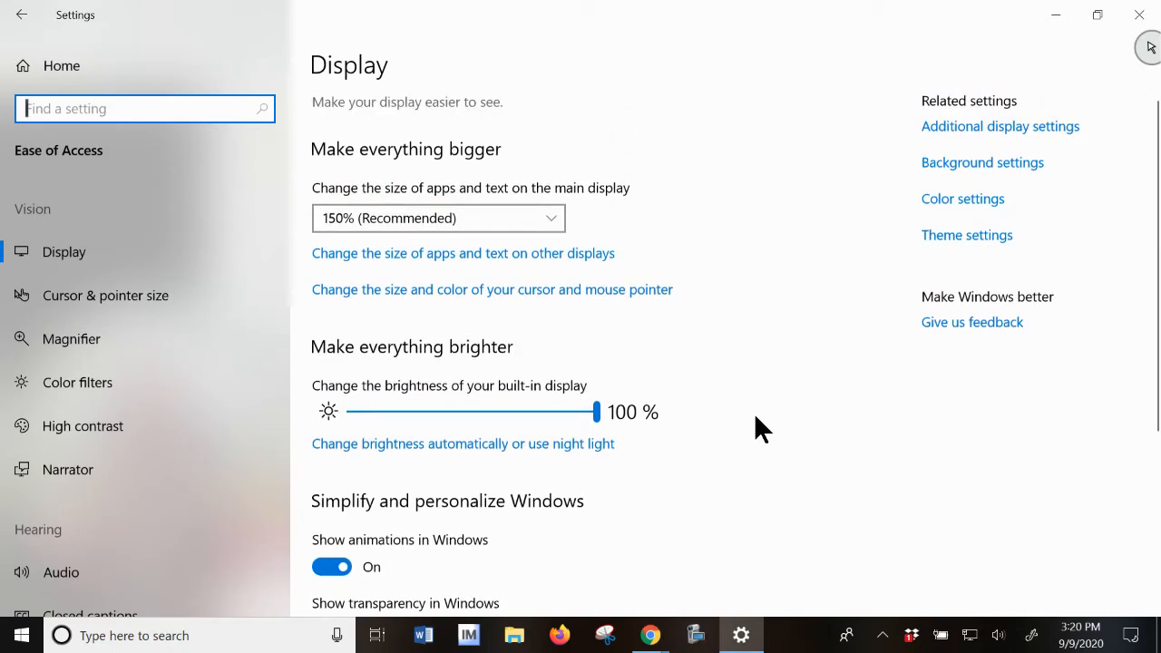
{"action": "mouse_move", "coordinate": [512, 223]}
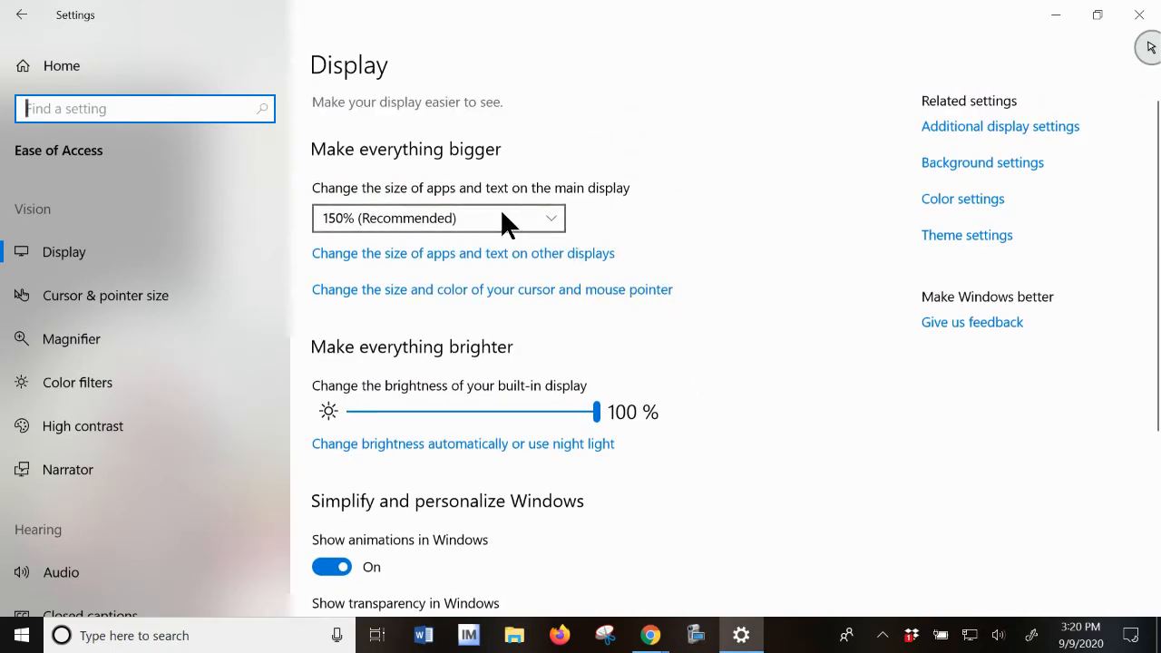
{"action": "scroll", "scroll_direction": "down", "scroll_amount": 3}
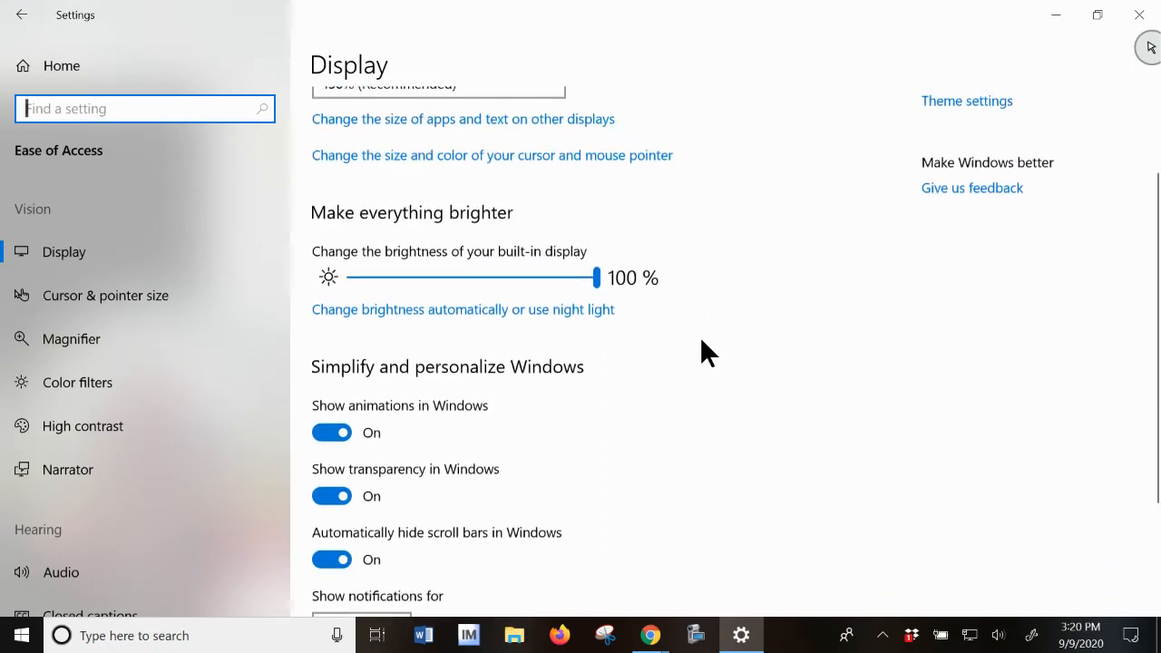
Thicken the text cursor to a moderate width and select the largest mouse pointer size
{"action": "left_click", "coordinate": [105, 296]}
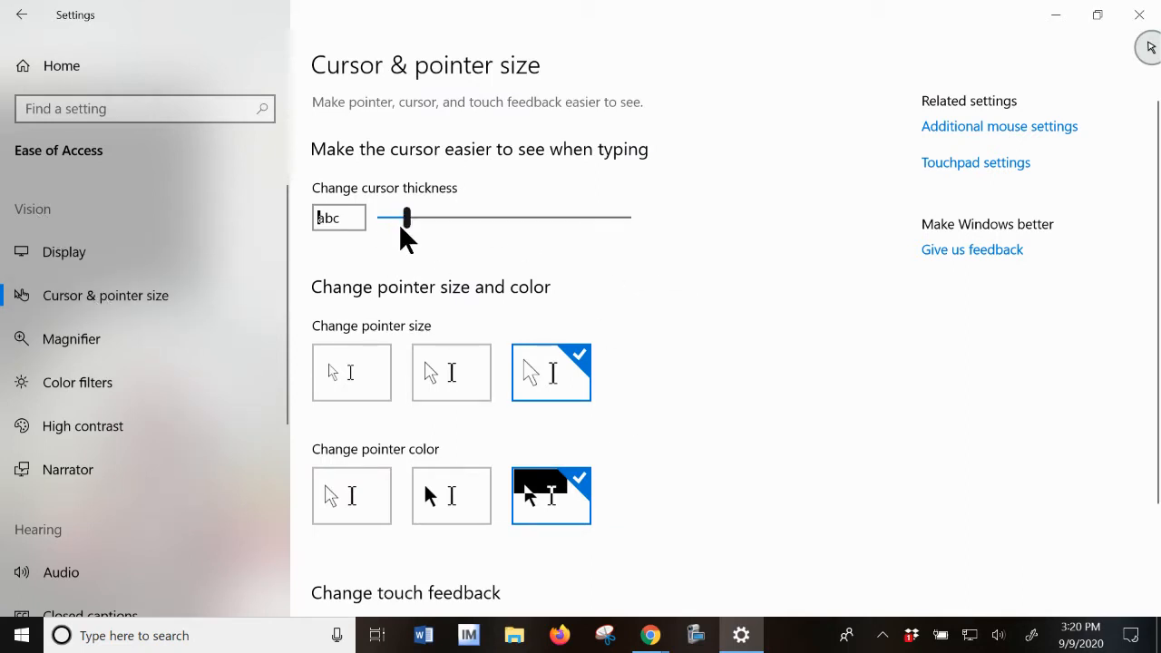
{"action": "left_click_drag", "start_coordinate": [406, 217], "coordinate": [435, 215]}
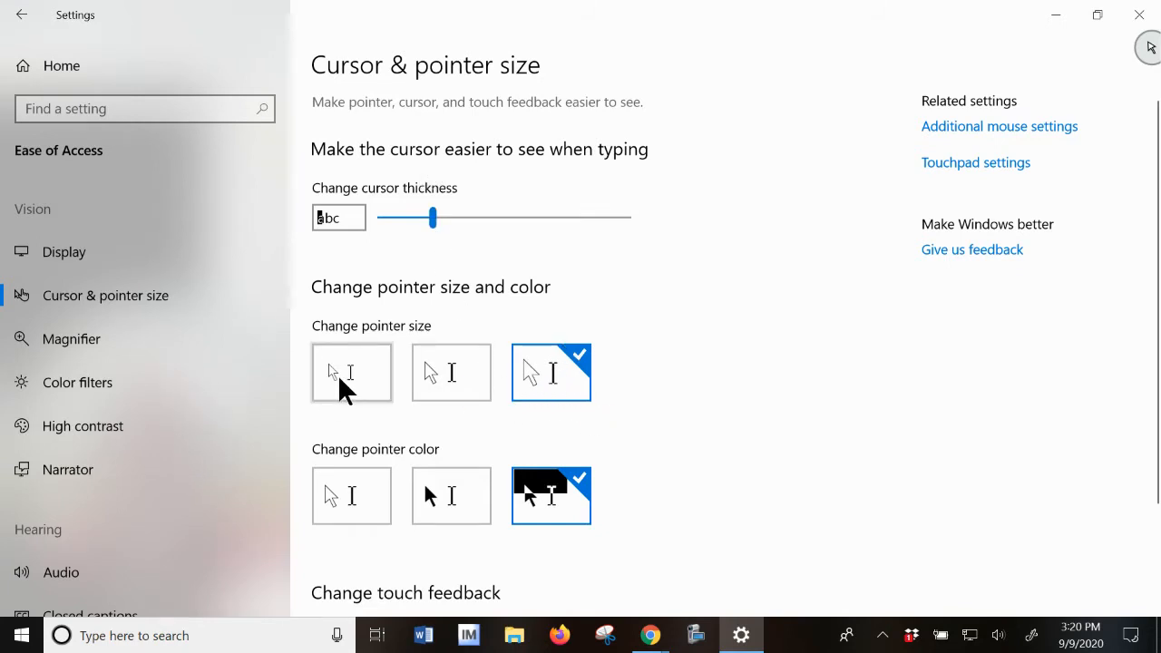
{"action": "left_click", "coordinate": [351, 372]}
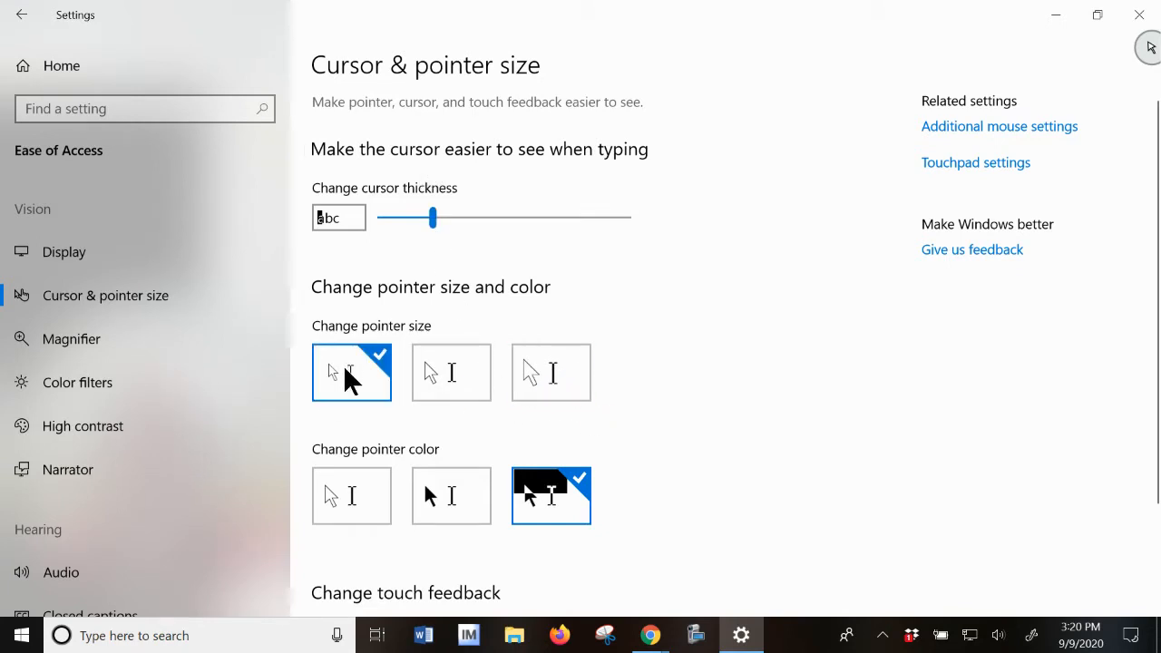
{"action": "left_click", "coordinate": [551, 372]}
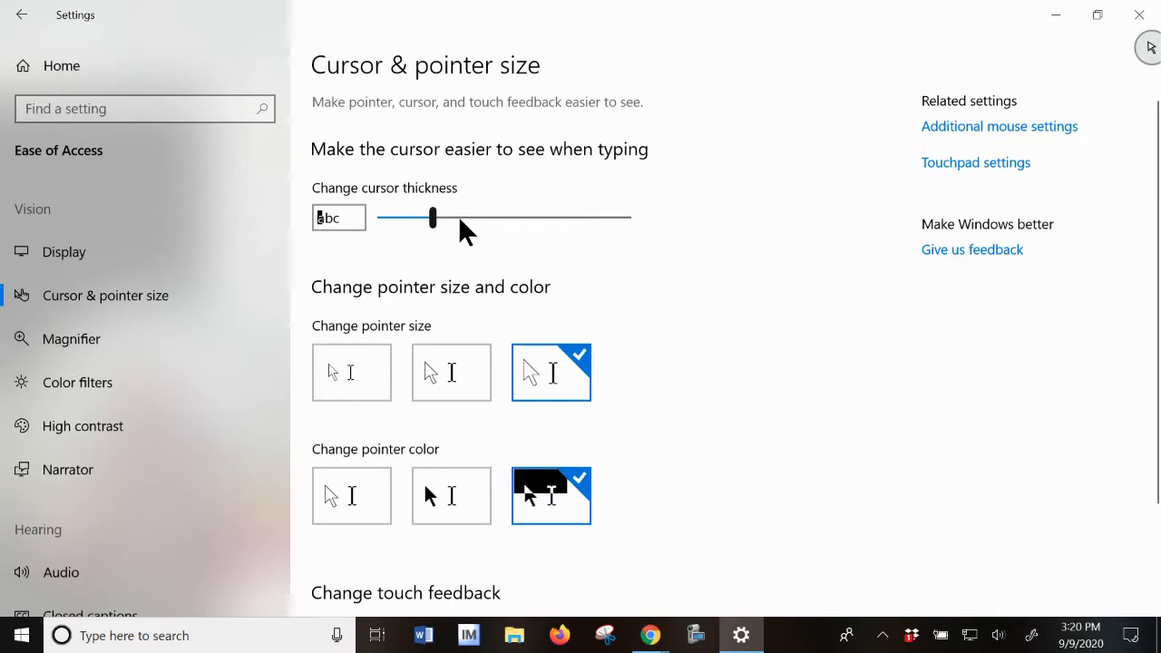
{"action": "left_click_drag", "start_coordinate": [433, 217], "coordinate": [482, 217]}
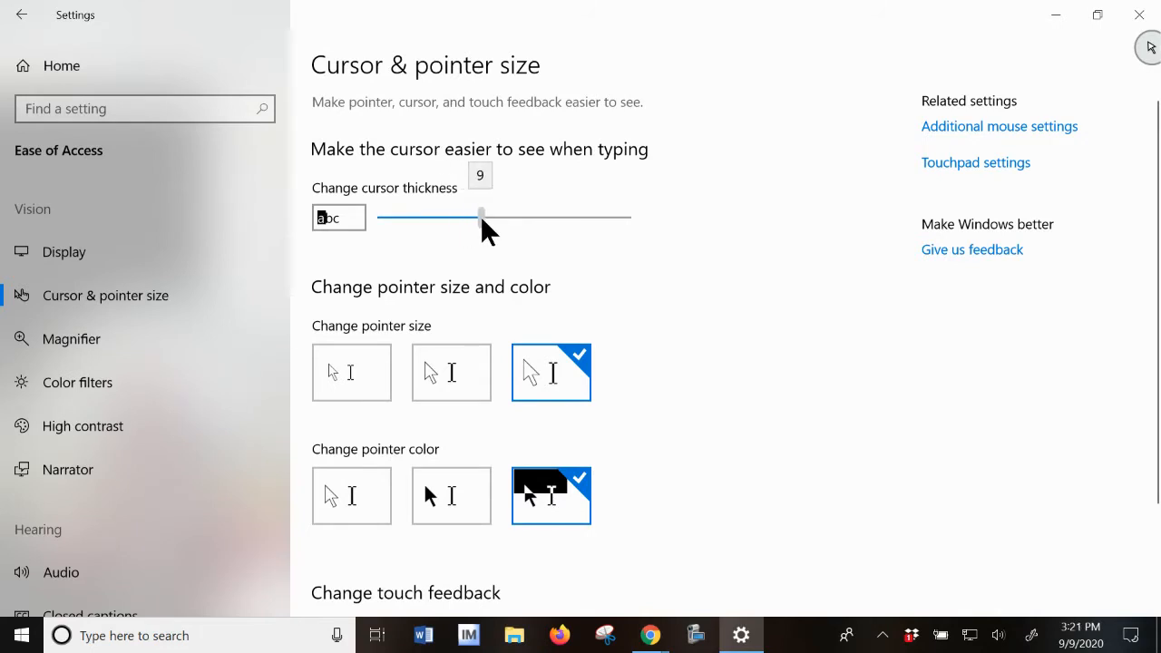
{"action": "left_click_drag", "start_coordinate": [481, 217], "coordinate": [433, 216]}
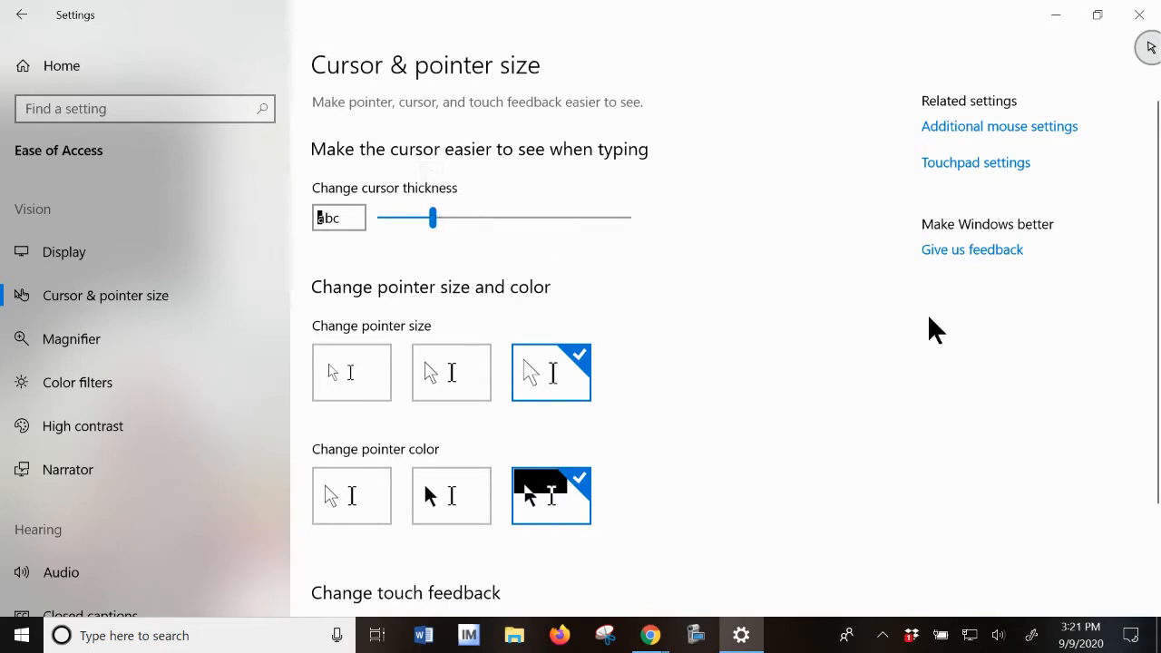
{"action": "mouse_move", "coordinate": [667, 354]}
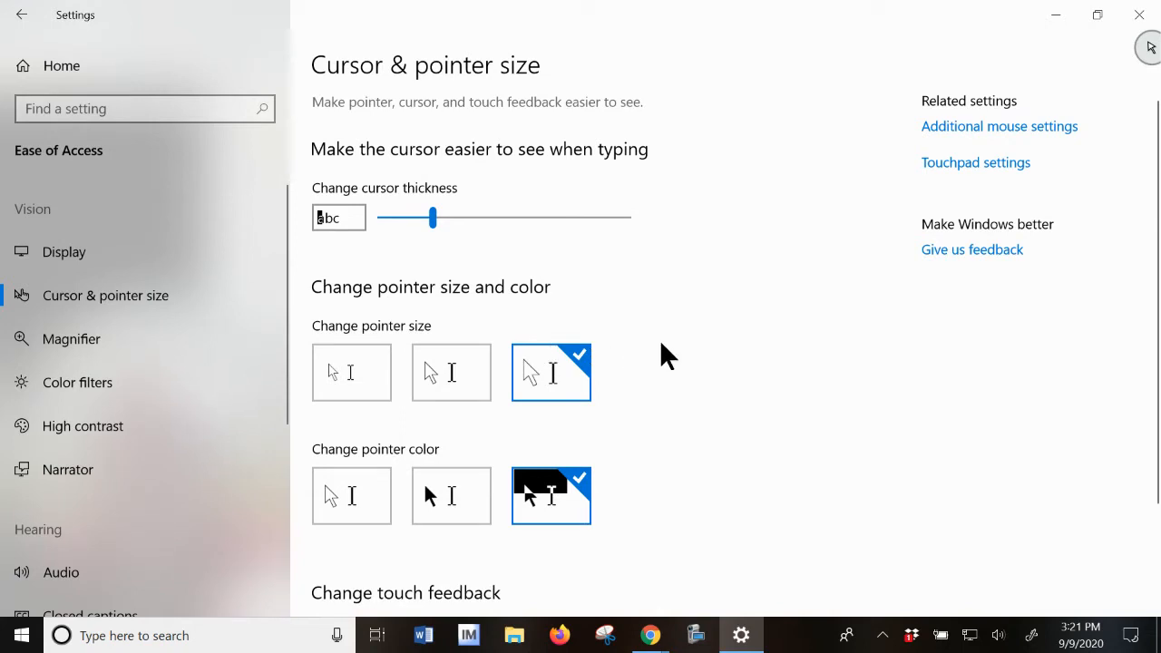
{"action": "mouse_move", "coordinate": [769, 145]}
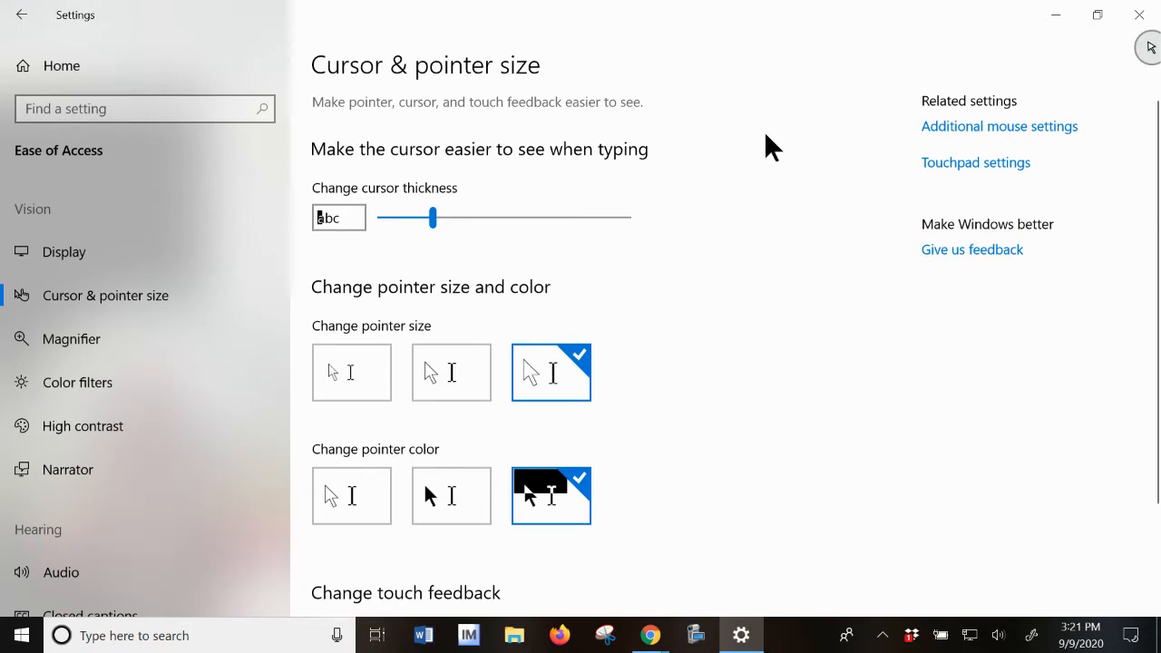
{"action": "mouse_move", "coordinate": [675, 138]}
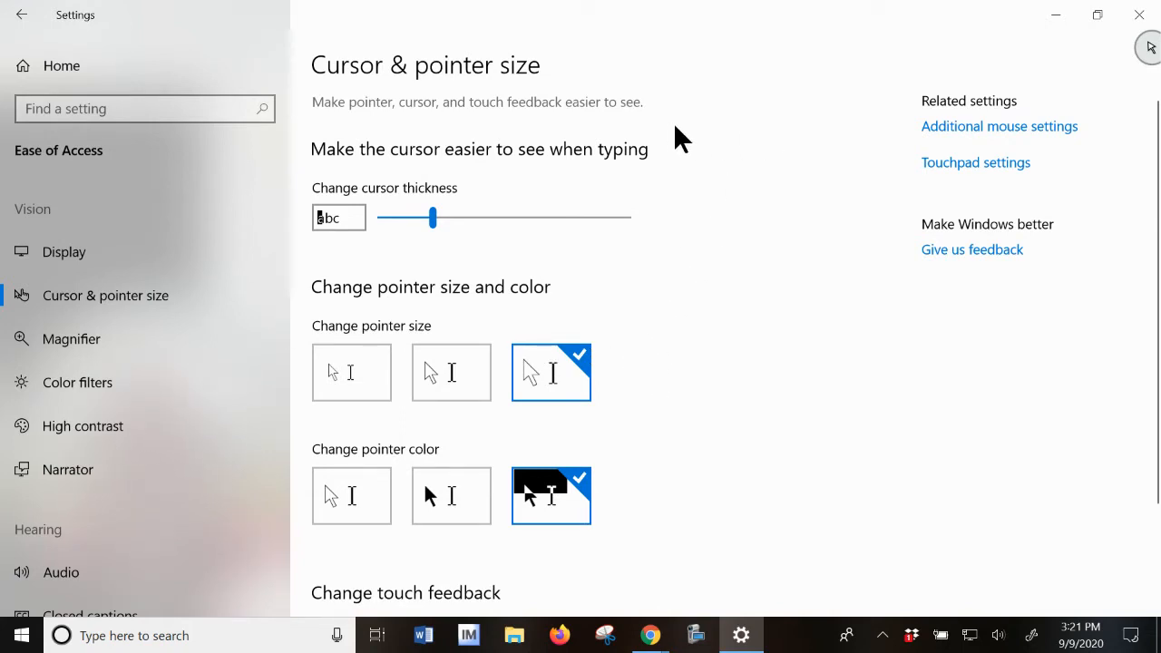
{"action": "mouse_move", "coordinate": [80, 52]}
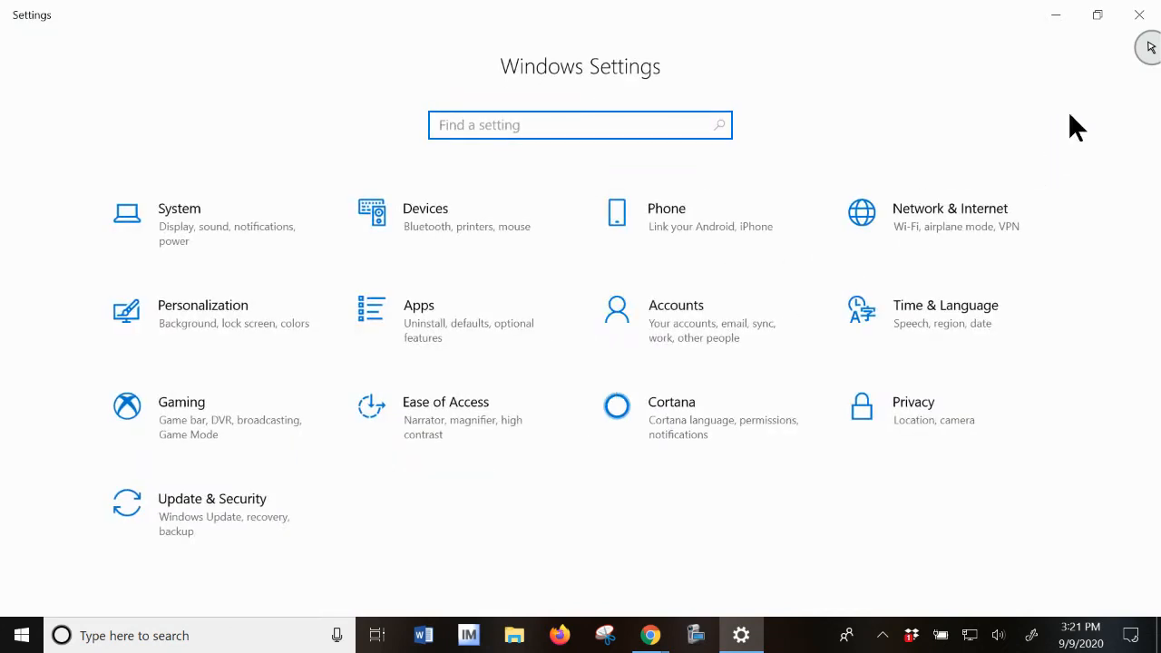
{"action": "mouse_move", "coordinate": [716, 176]}
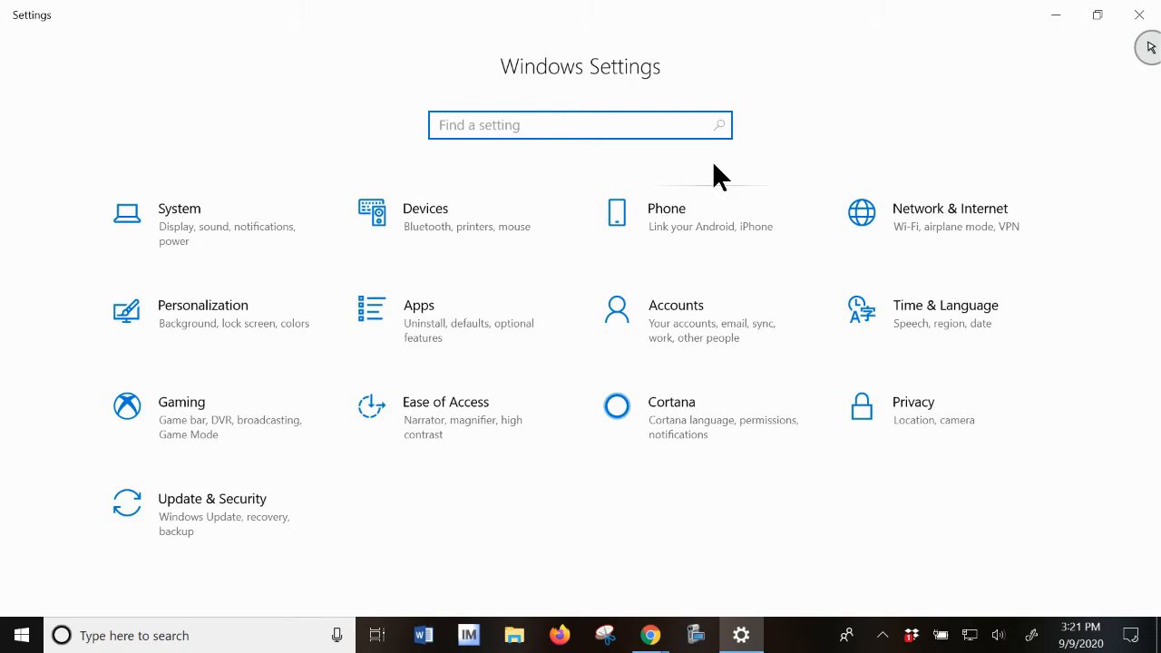
{"action": "mouse_move", "coordinate": [687, 191]}
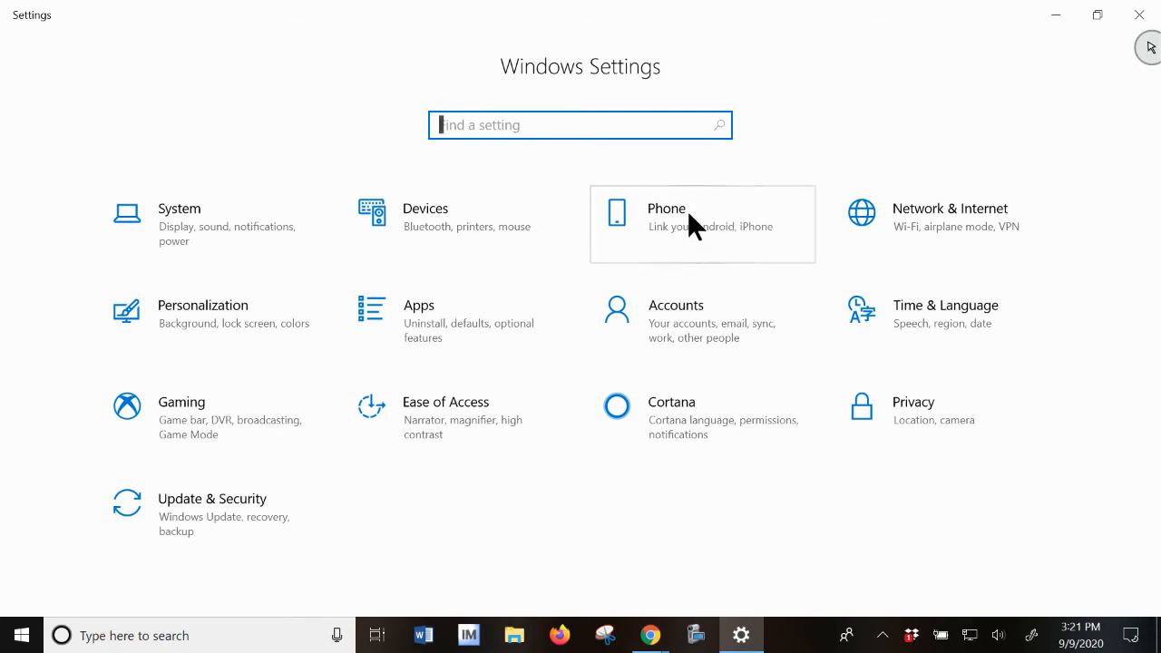
{"action": "mouse_move", "coordinate": [677, 258]}
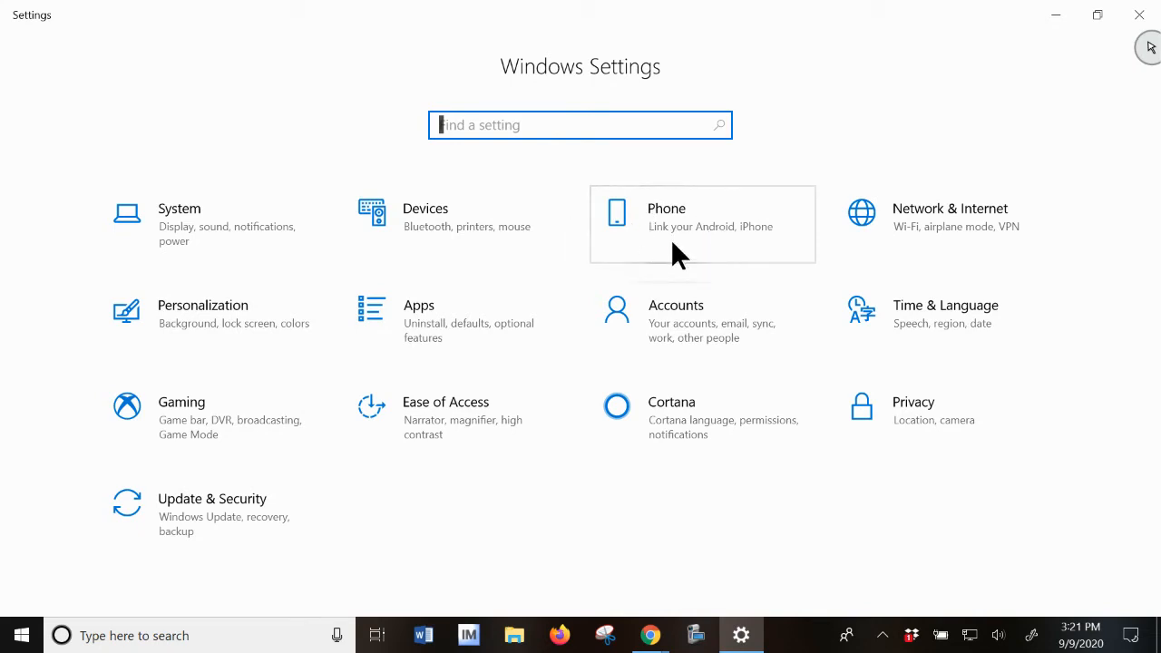
{"action": "mouse_move", "coordinate": [703, 226]}
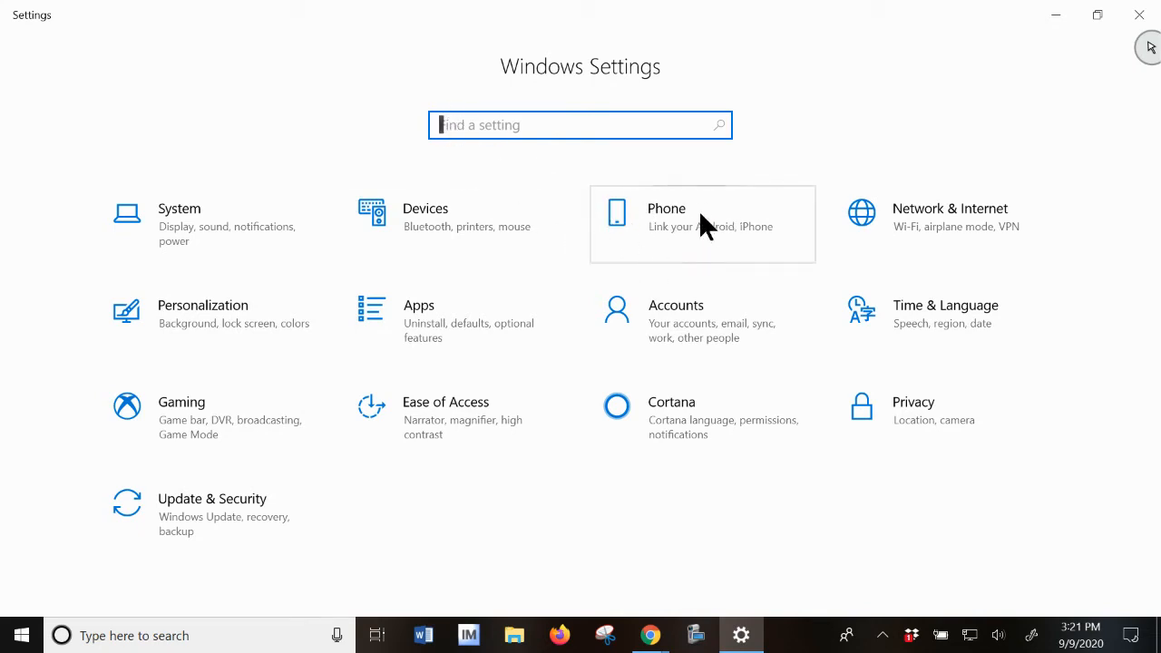
{"action": "mouse_move", "coordinate": [517, 222]}
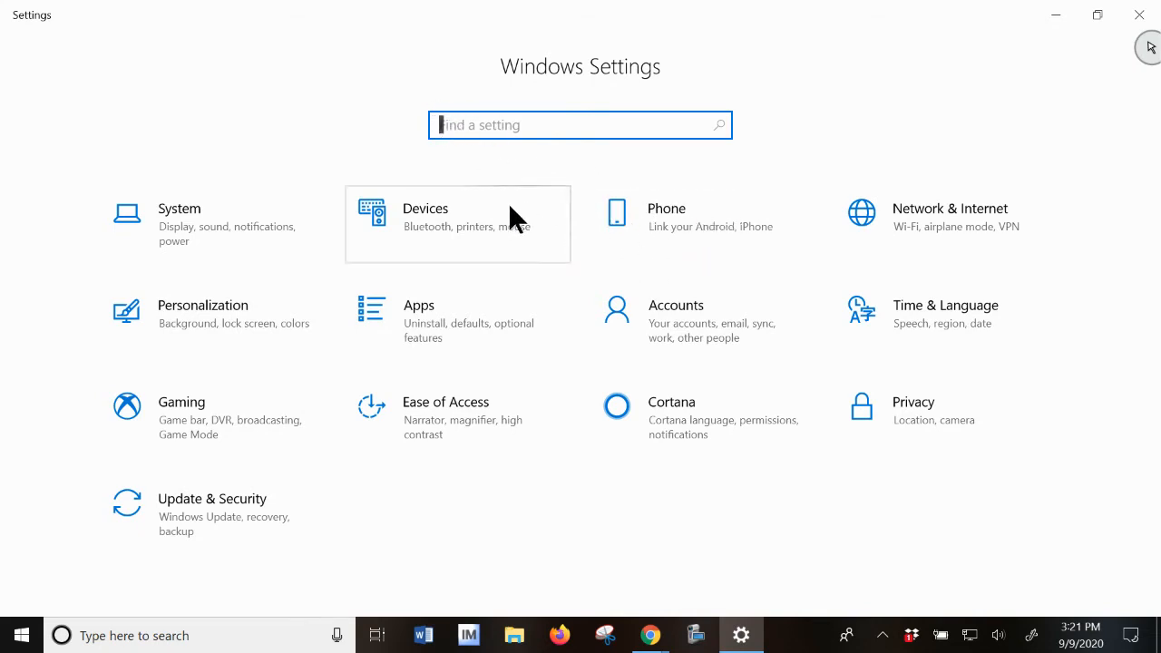
{"action": "mouse_move", "coordinate": [633, 286]}
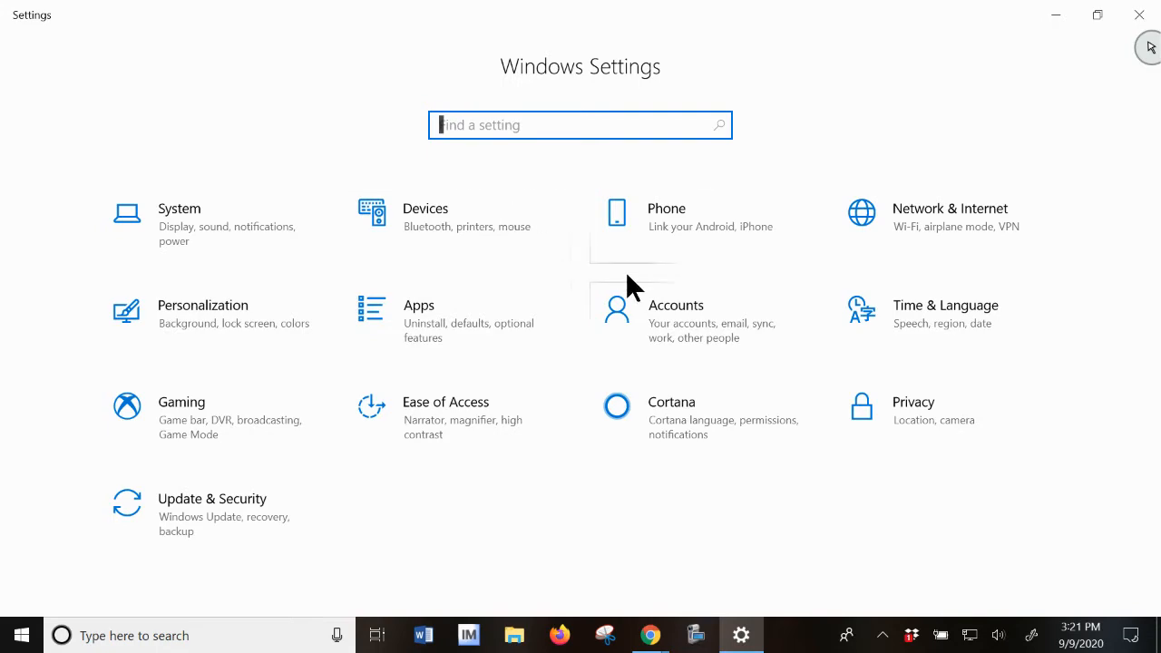
{"action": "mouse_move", "coordinate": [1150, 55]}
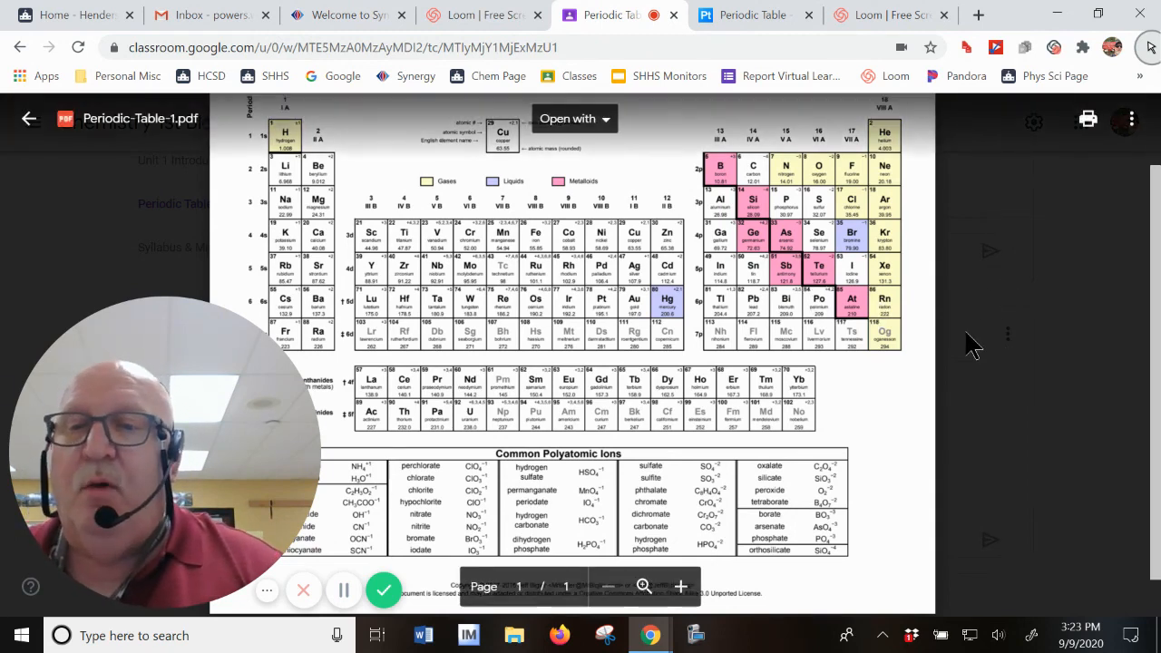
{"action": "mouse_move", "coordinate": [915, 342]}
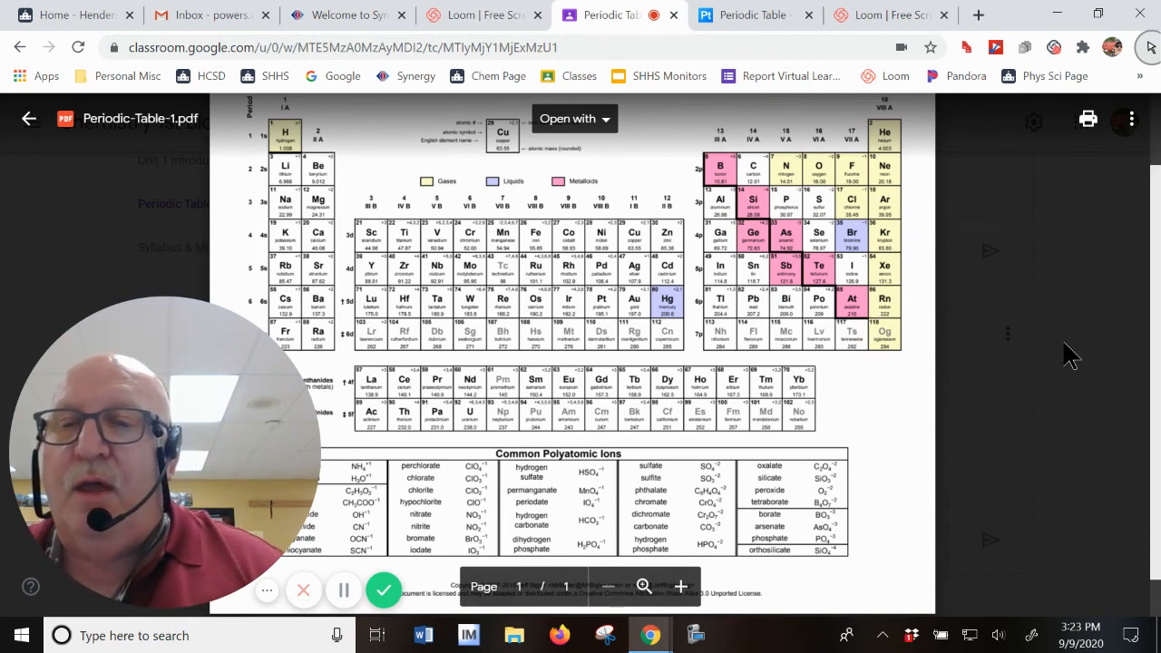
{"action": "mouse_move", "coordinate": [924, 338]}
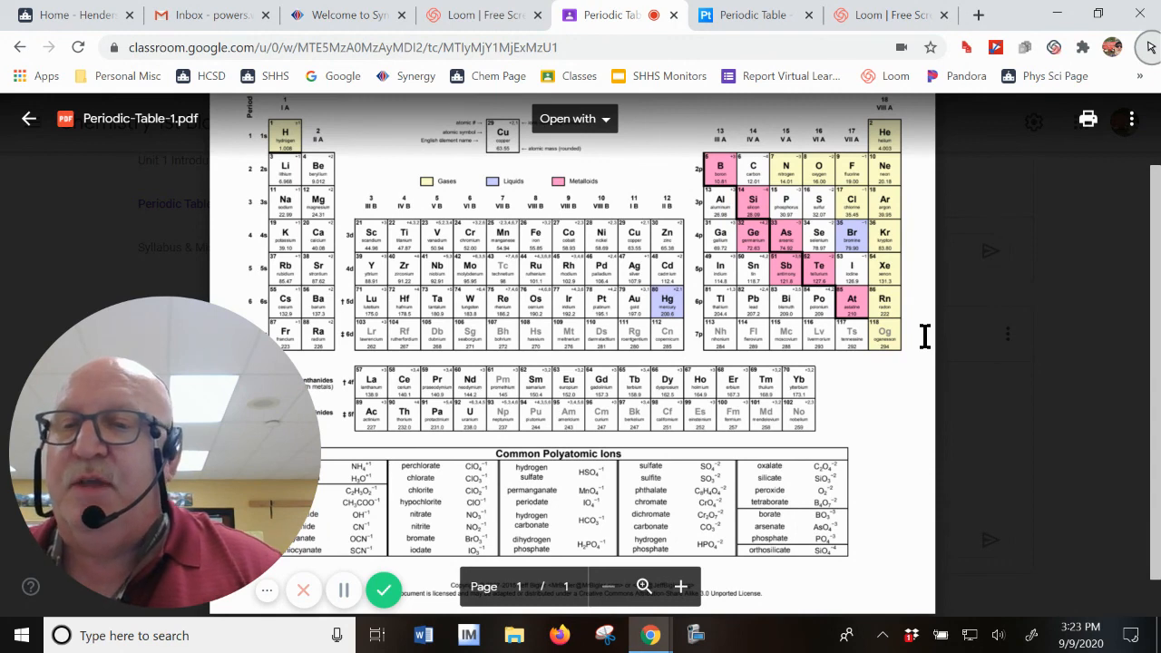